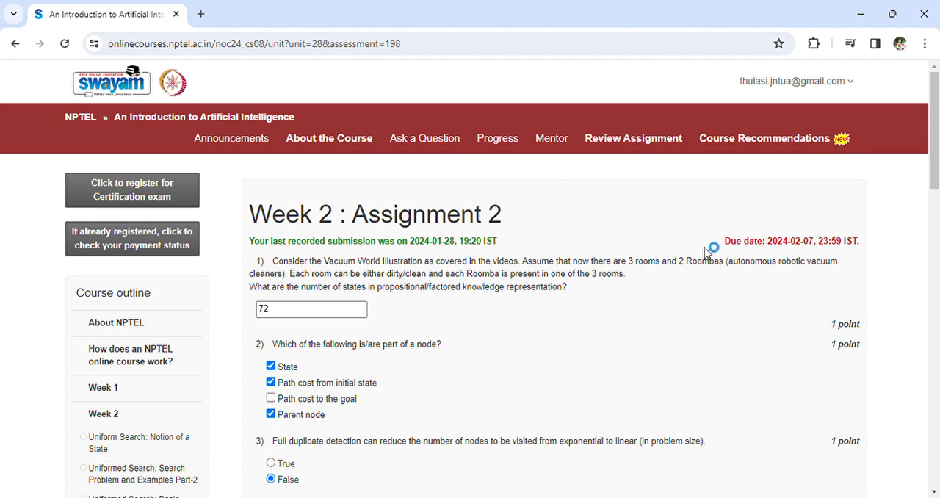
mouse_move(678, 245)
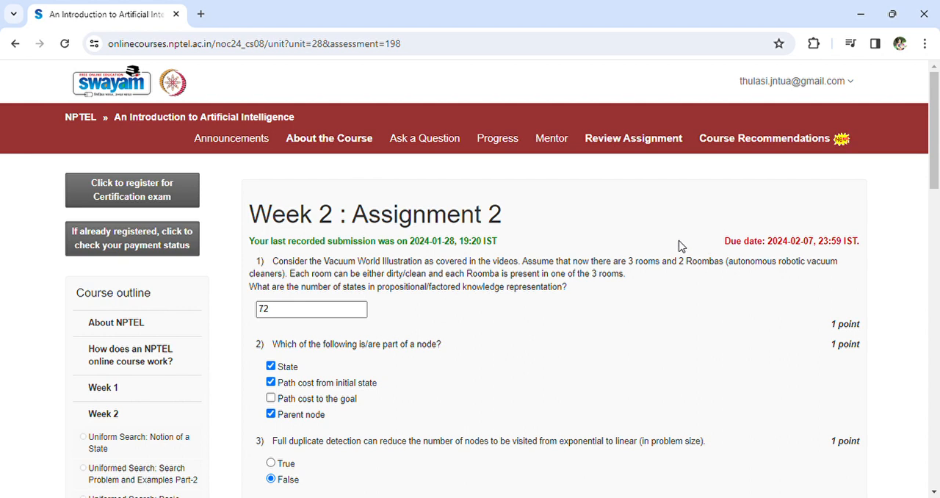
mouse_move(676, 241)
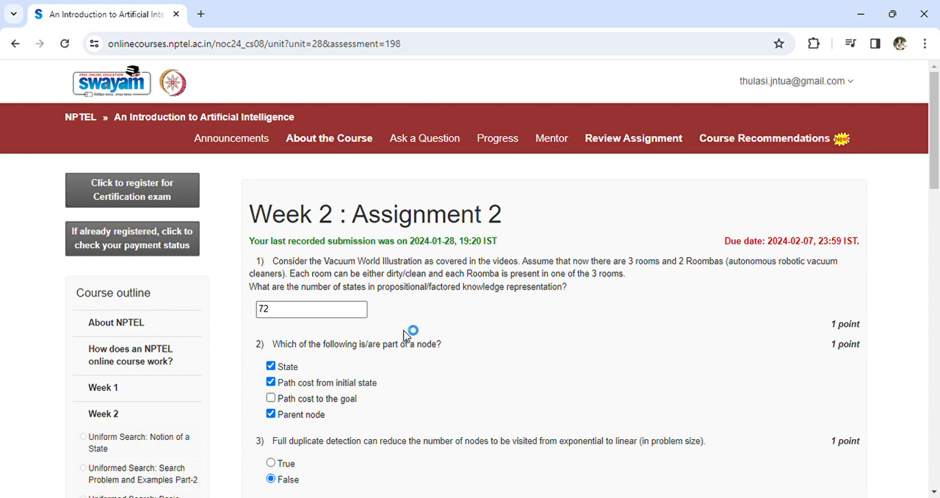
mouse_move(408, 335)
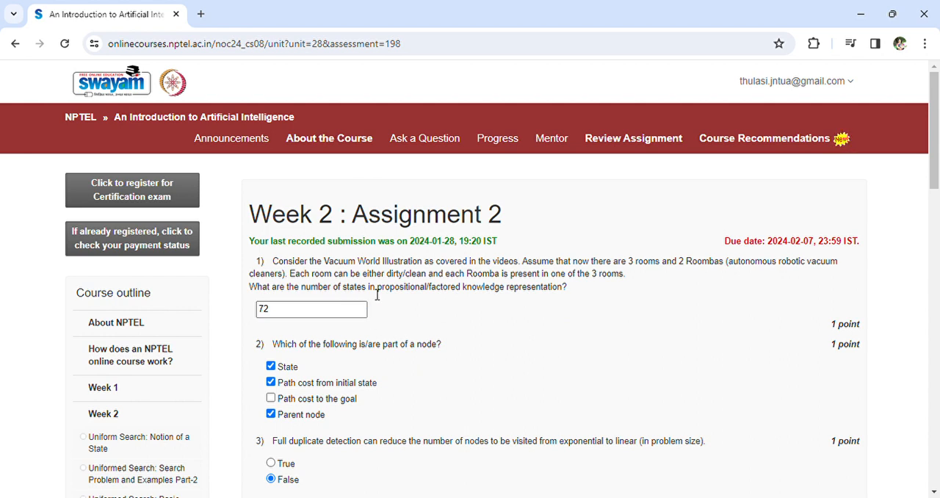
mouse_move(499, 288)
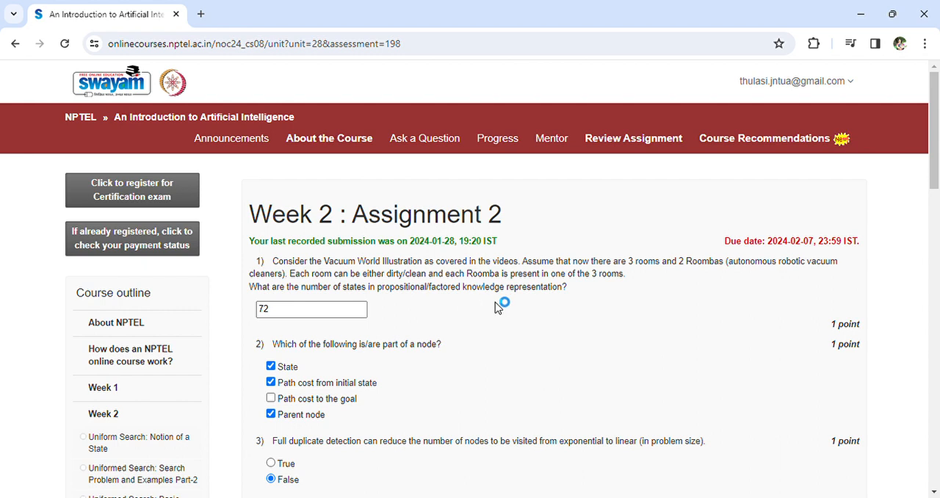
mouse_move(523, 310)
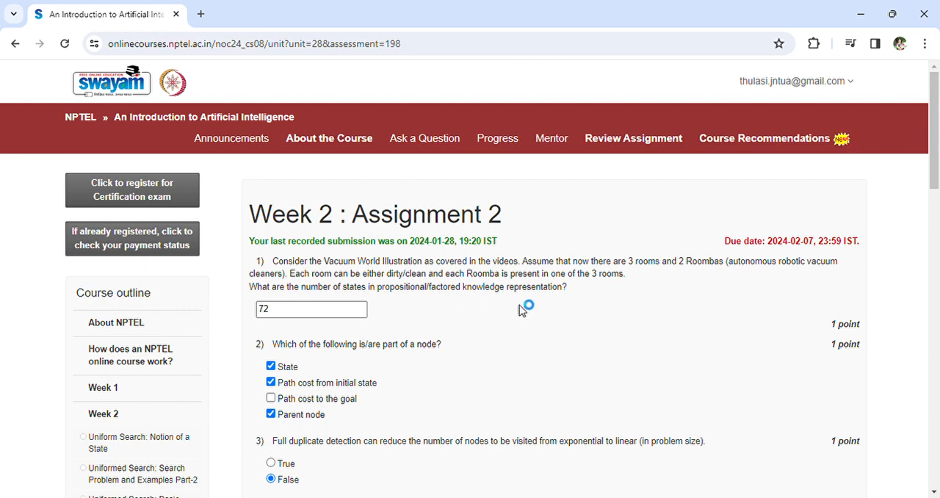
mouse_move(641, 294)
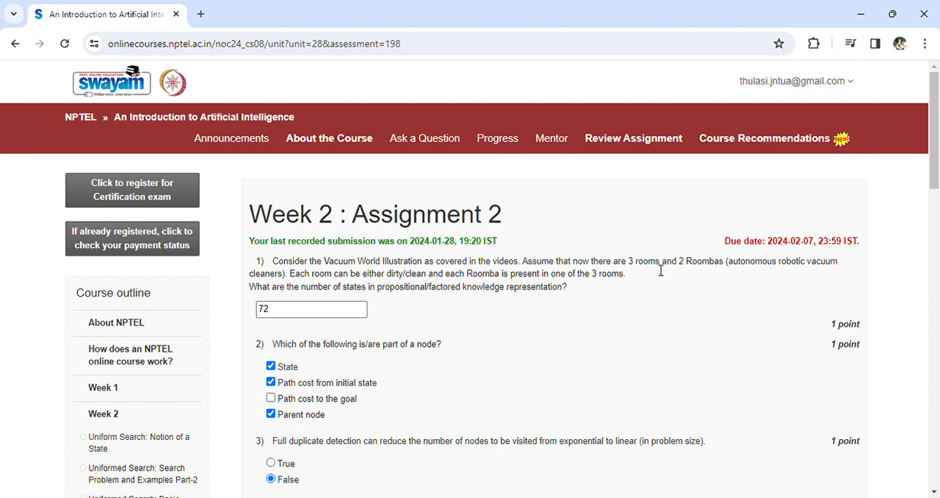
mouse_move(673, 269)
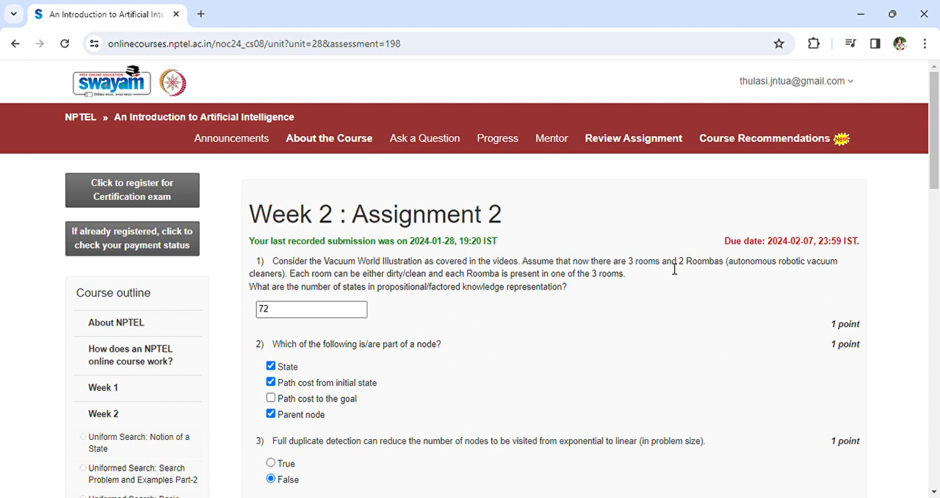
- Scroll past questions 2–3 to check answers ACBEDFG for question 4 and 32 for question 5
scroll(down, 3)
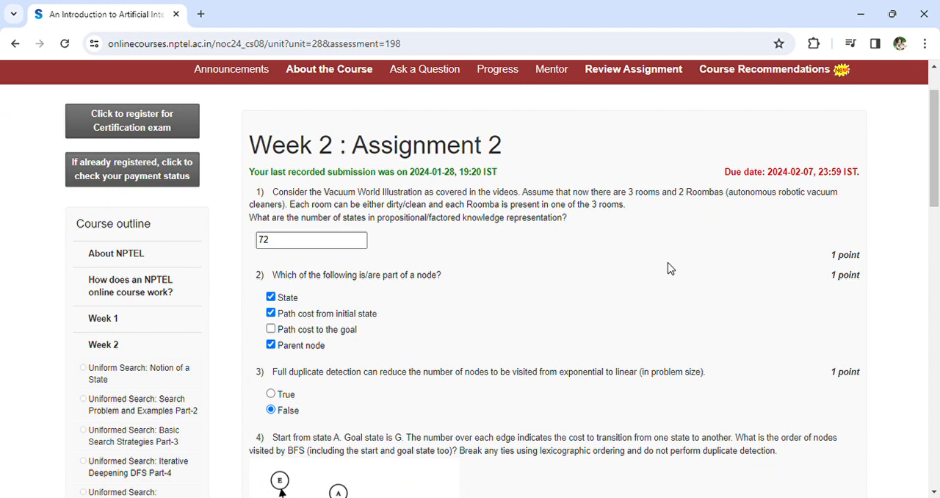
scroll(down, 3)
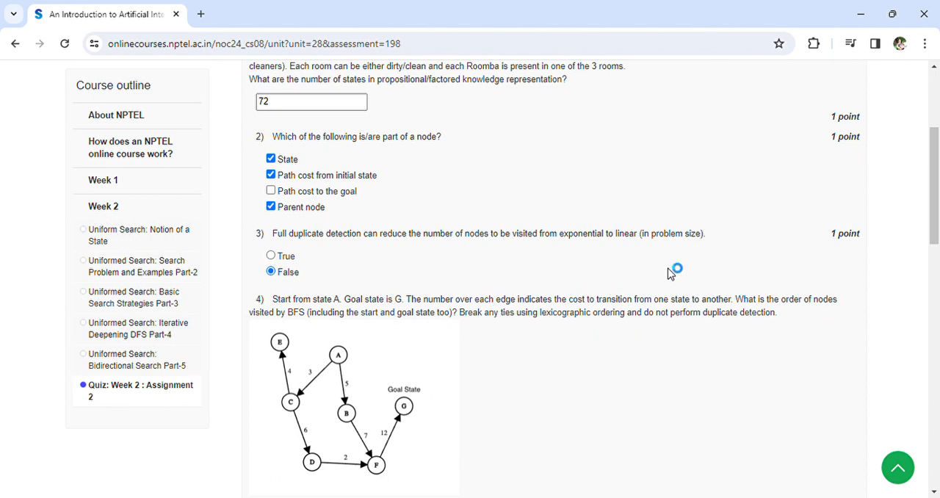
mouse_move(669, 269)
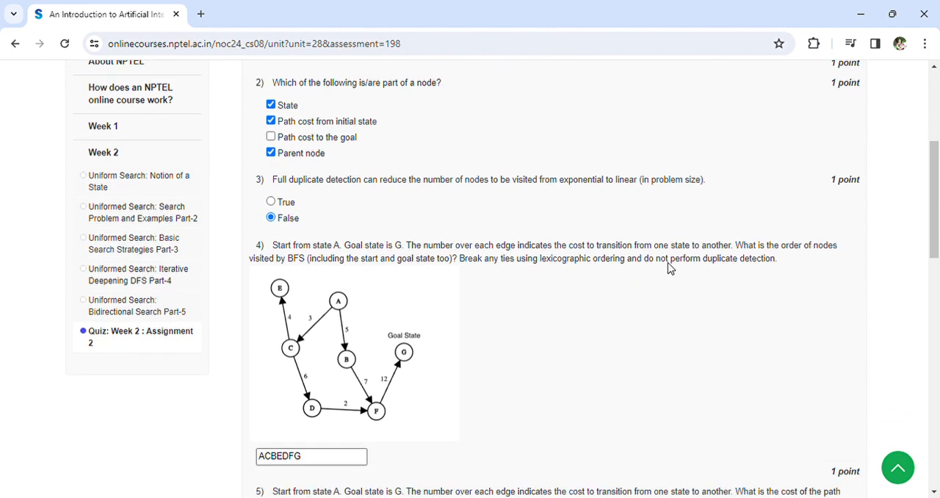
scroll(down, 3)
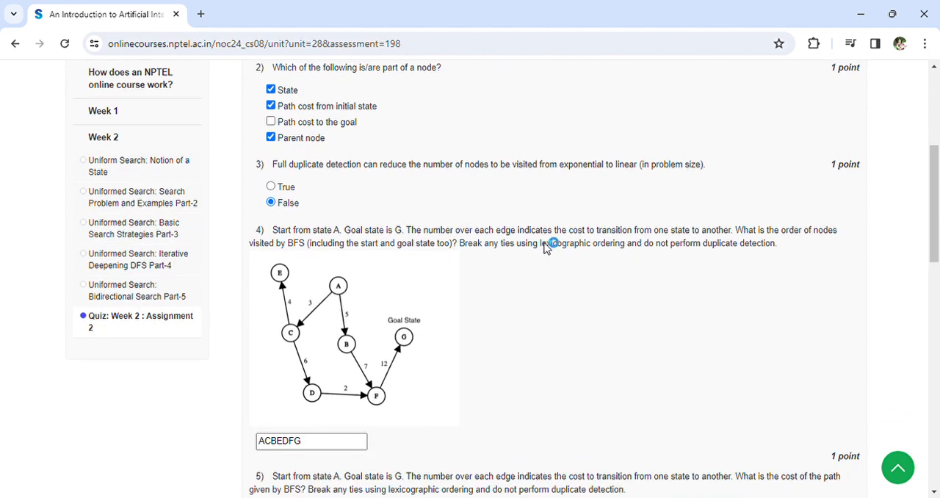
mouse_move(651, 246)
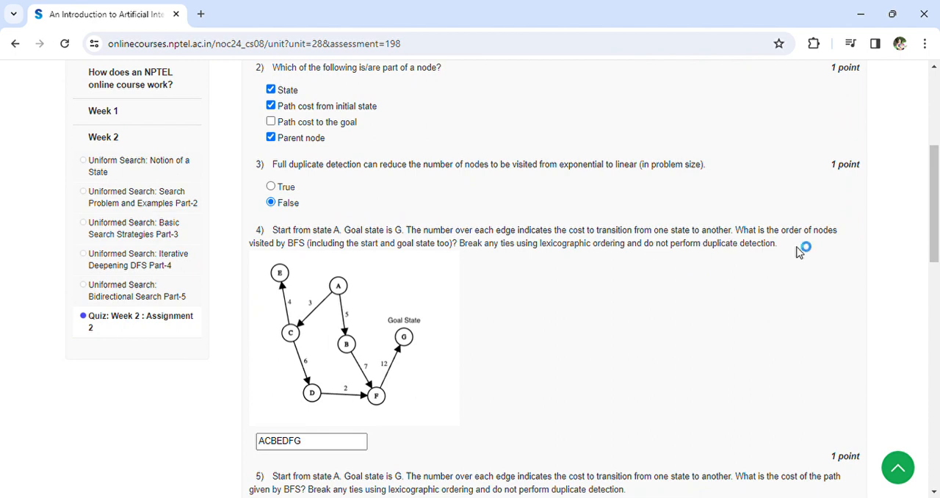
mouse_move(320, 255)
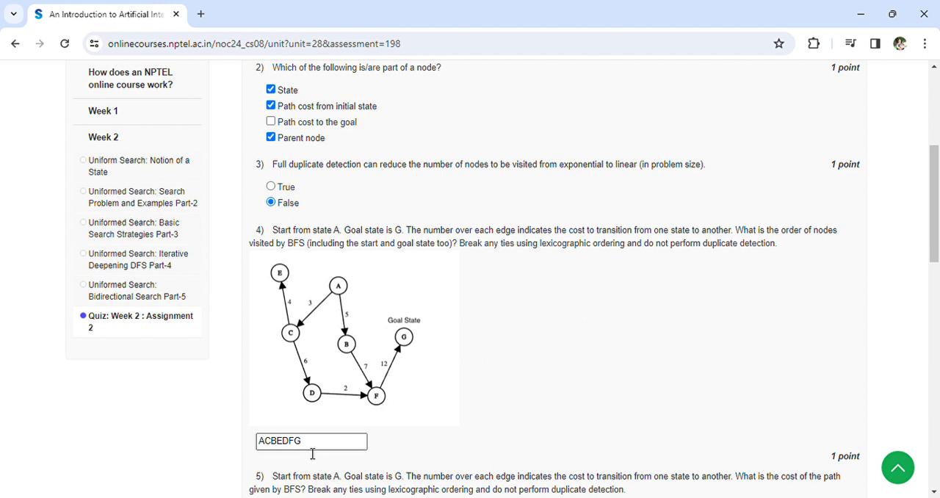
scroll(down, 3)
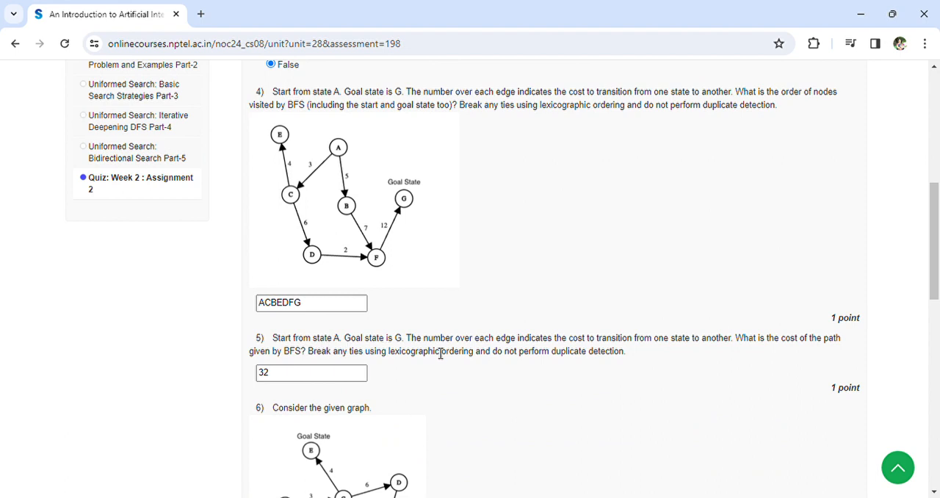
mouse_move(630, 354)
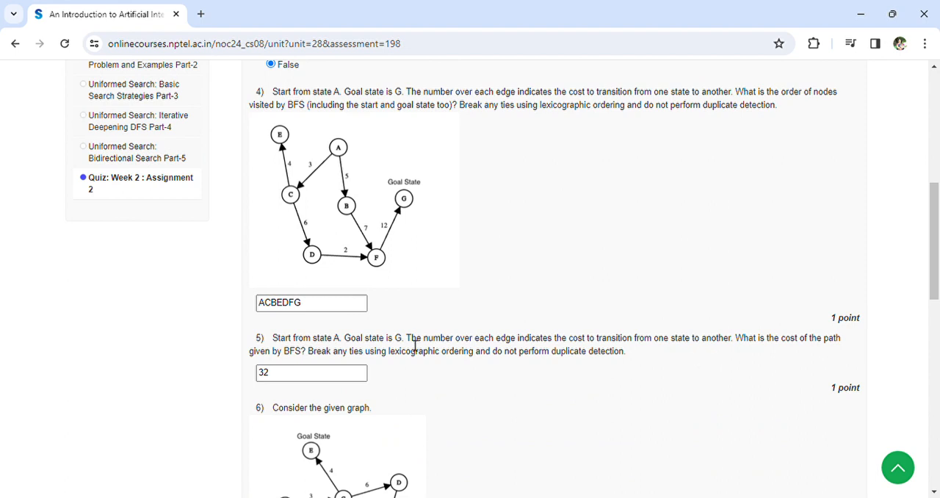
- Change question 6's IDDFS node order answer from ACBEDF to ACBDFE
scroll(down, 3)
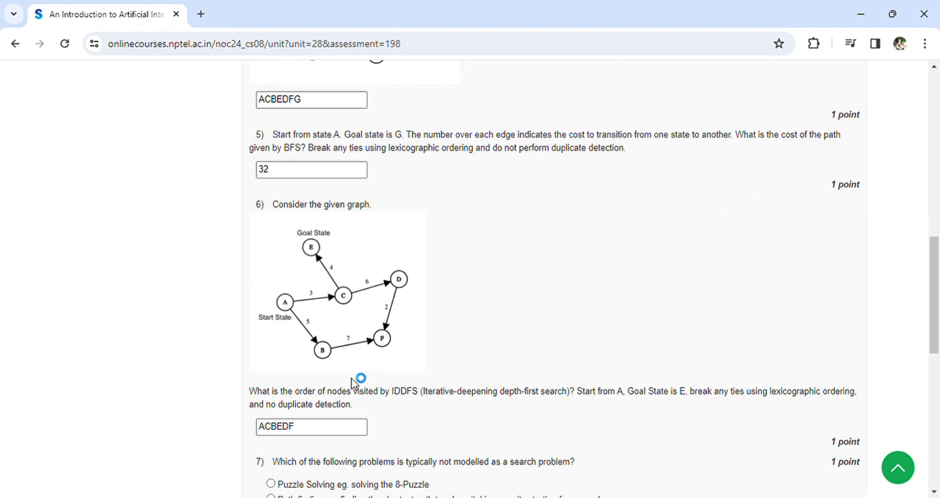
scroll(down, 3)
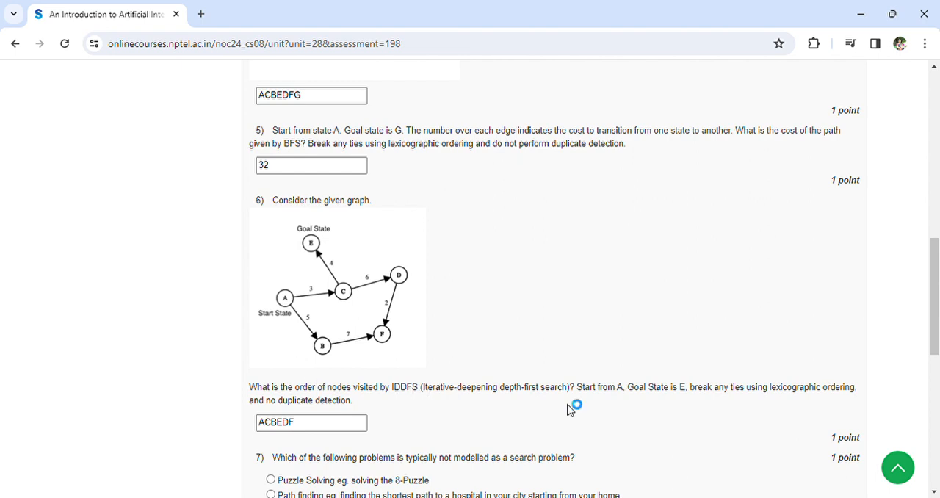
mouse_move(600, 407)
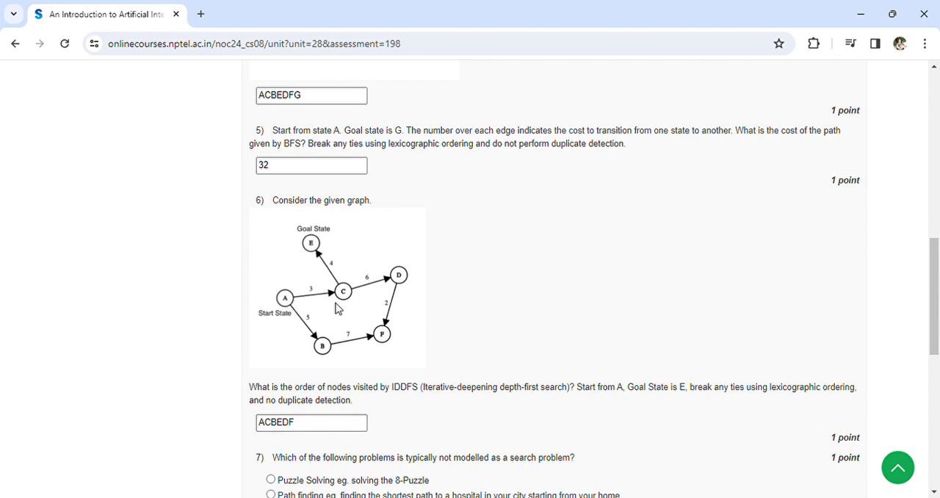
mouse_move(329, 343)
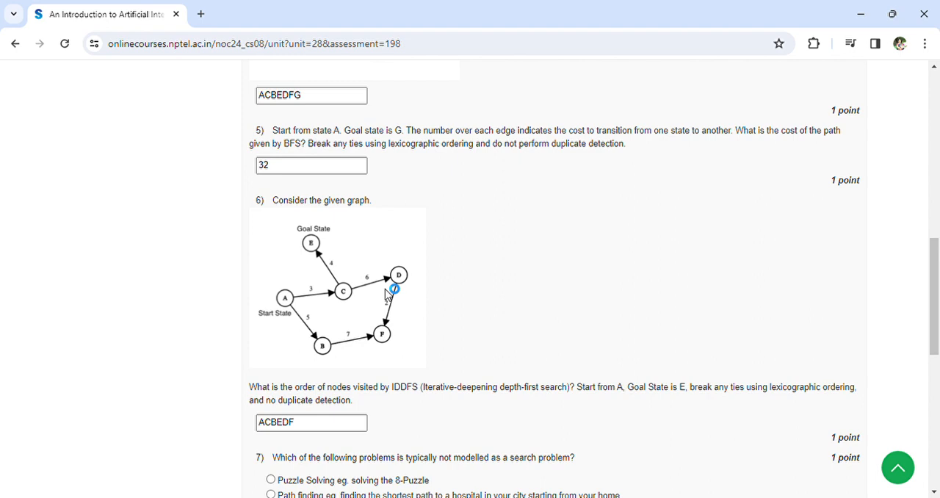
mouse_move(387, 339)
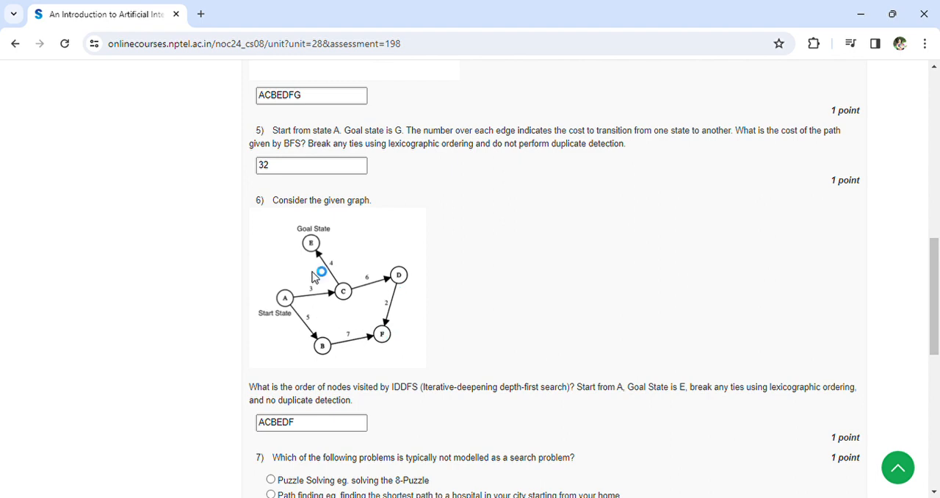
click(311, 423)
text(E)
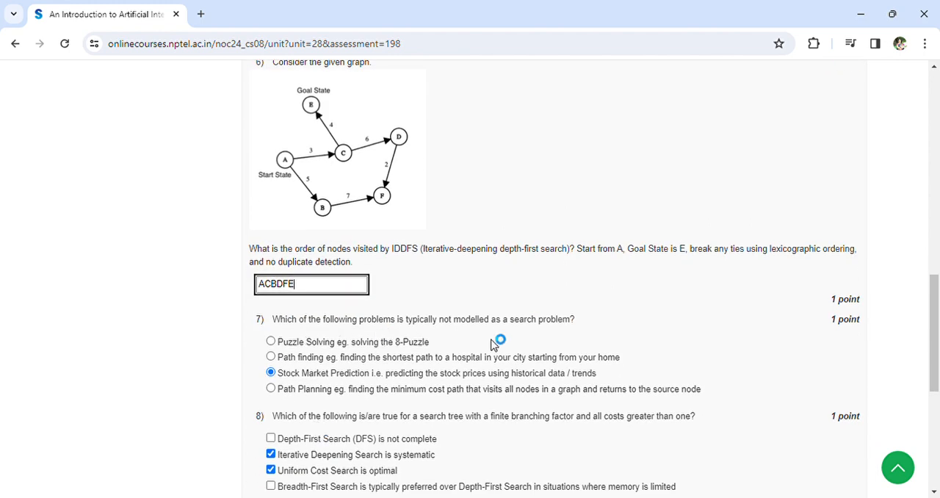
mouse_move(294, 388)
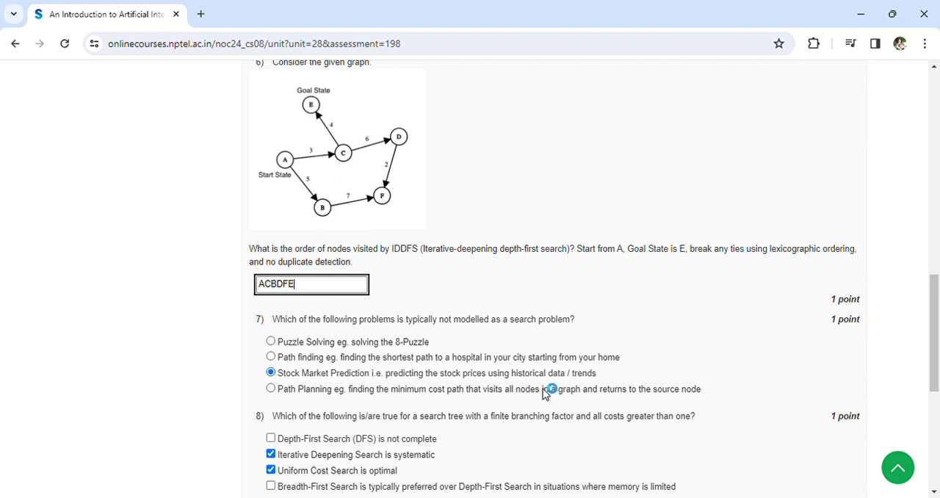
scroll(down, 3)
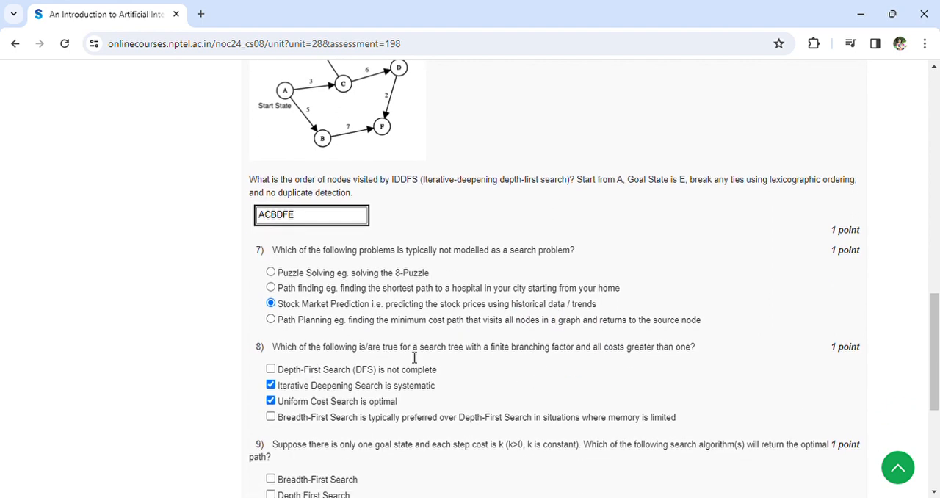
mouse_move(579, 362)
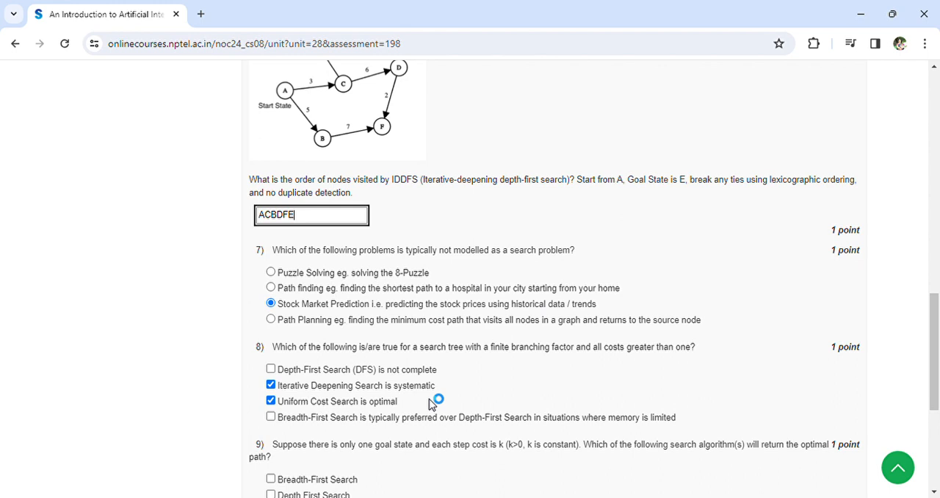
scroll(down, 3)
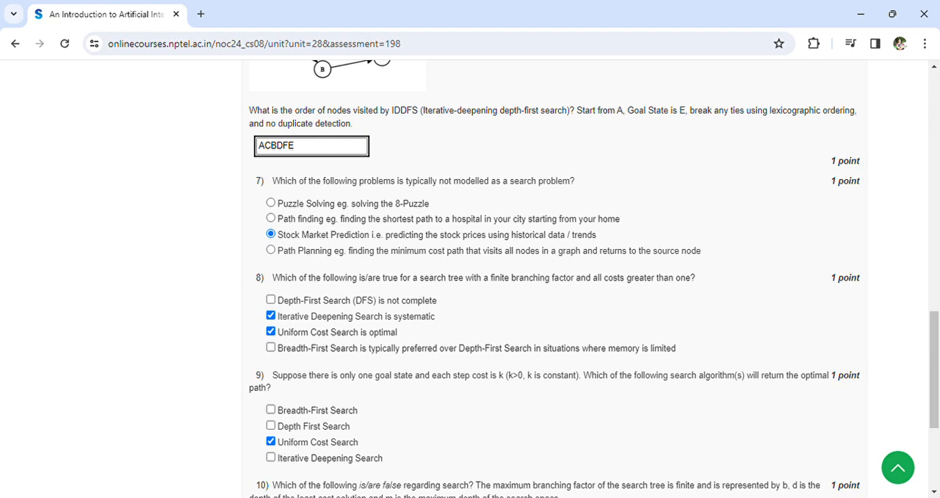
mouse_move(556, 466)
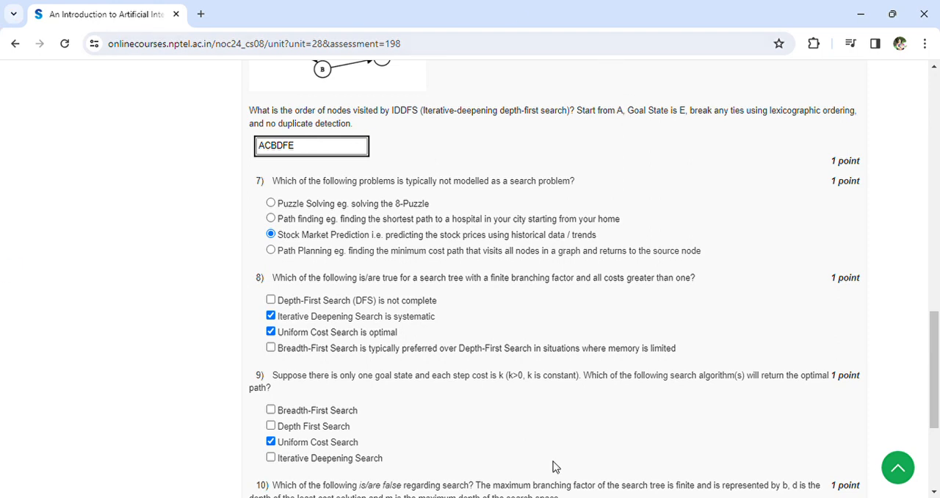
mouse_move(729, 410)
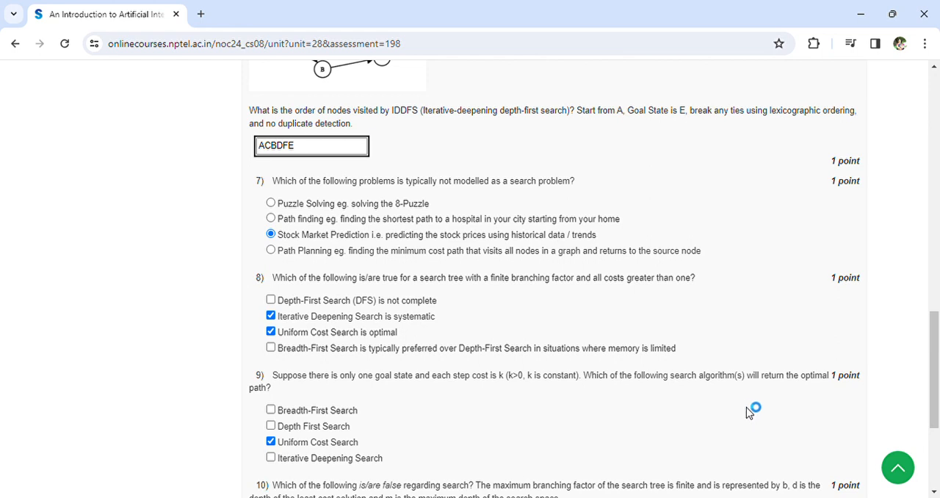
scroll(down, 3)
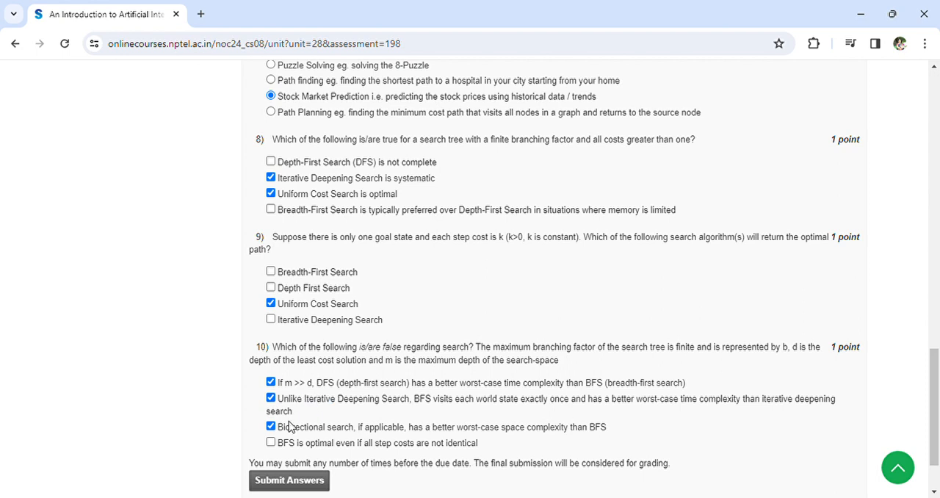
- Submit the Week 2 answers and wait for the 'Assessment submitted' confirmation
click(288, 480)
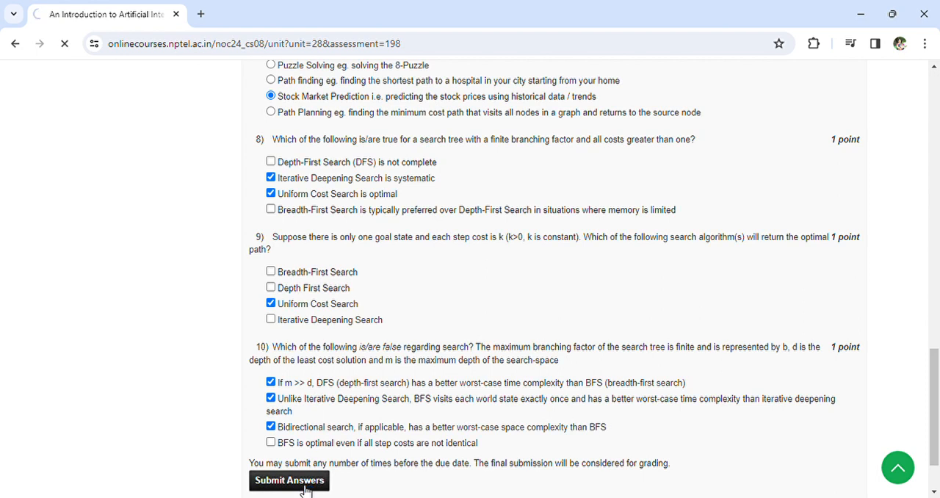
click(289, 479)
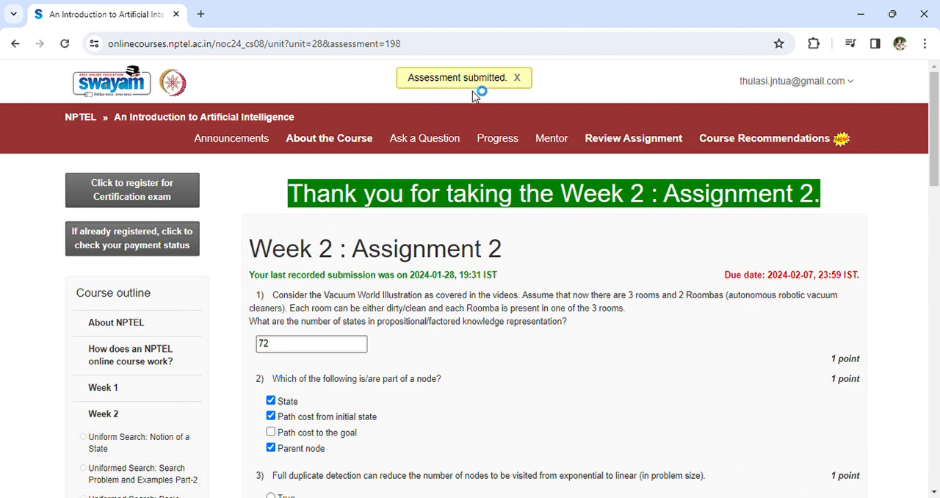
mouse_move(549, 138)
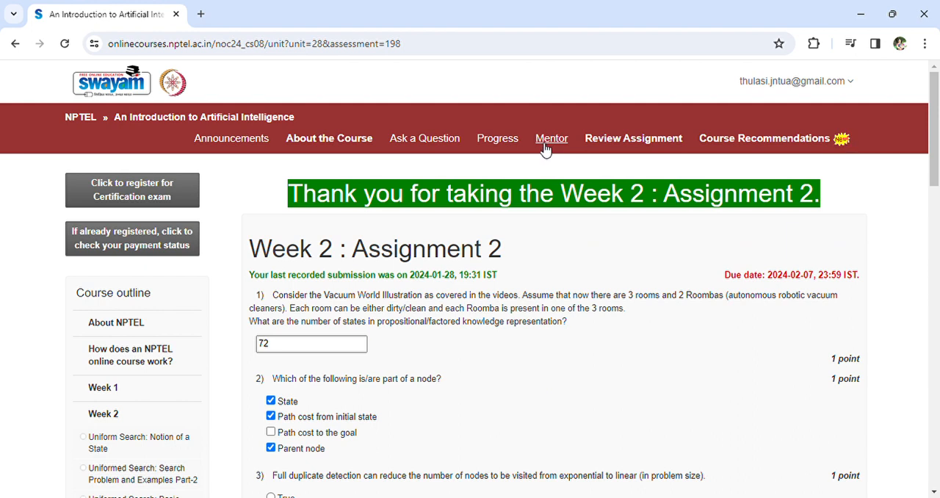
mouse_move(551, 143)
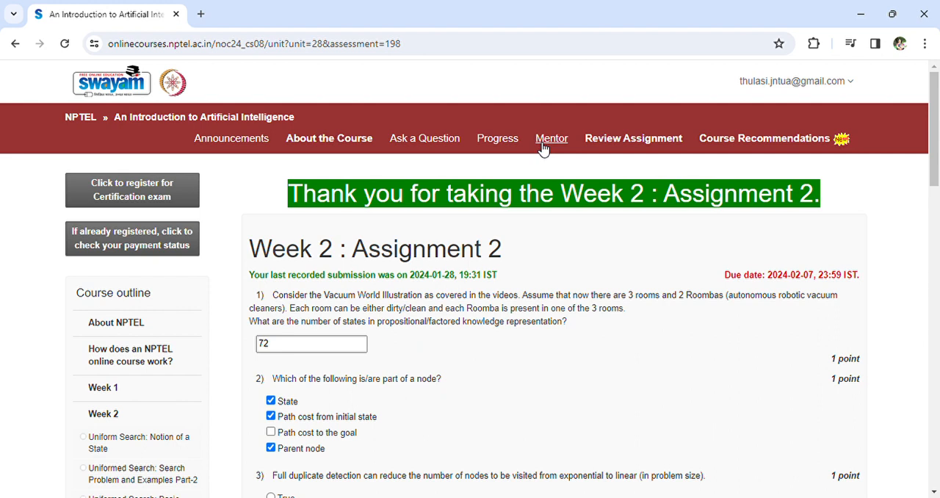